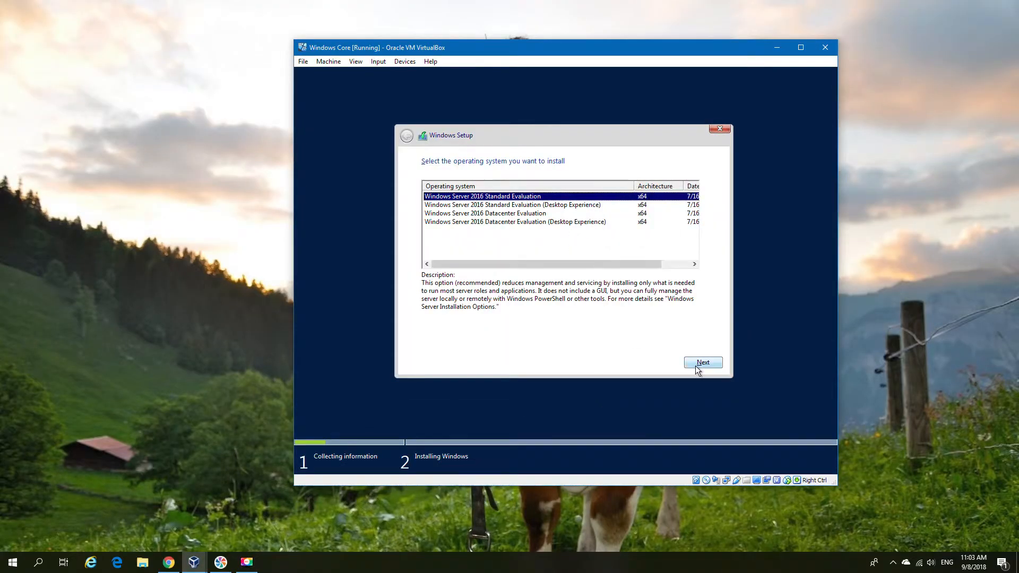
Step: Continue Windows Setup with the Server 2016 Standard Evaluation Core edition selected
click(703, 362)
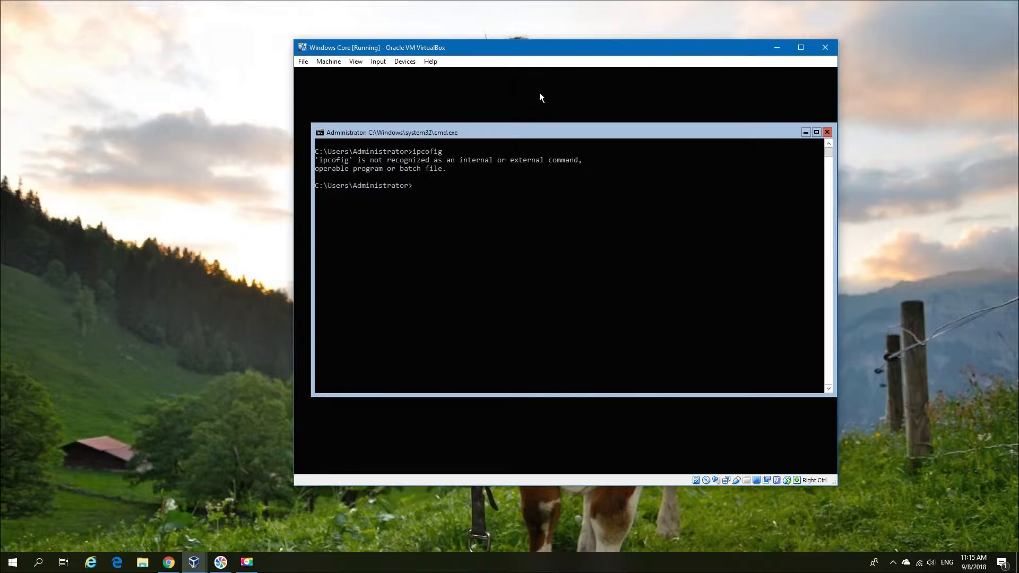
Step: Check the IP configuration with ipconfig, then launch sconfig
text(ipcof)
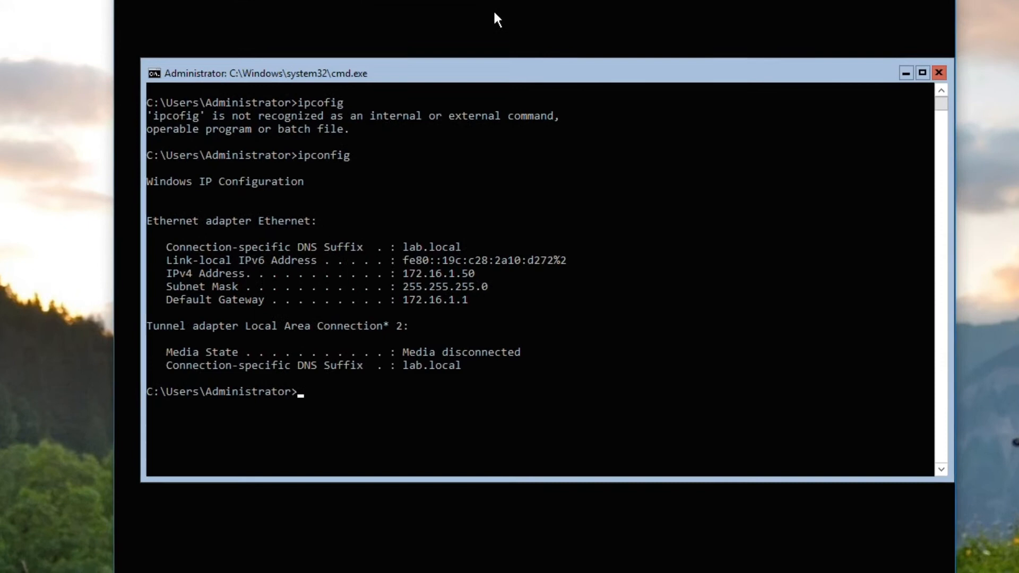
click(923, 72)
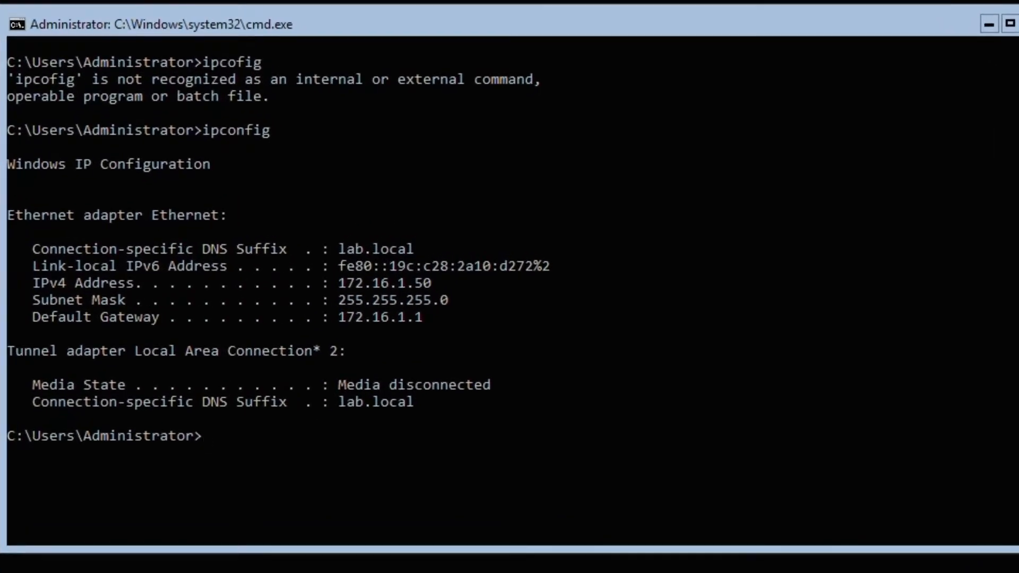
text(sconfig)
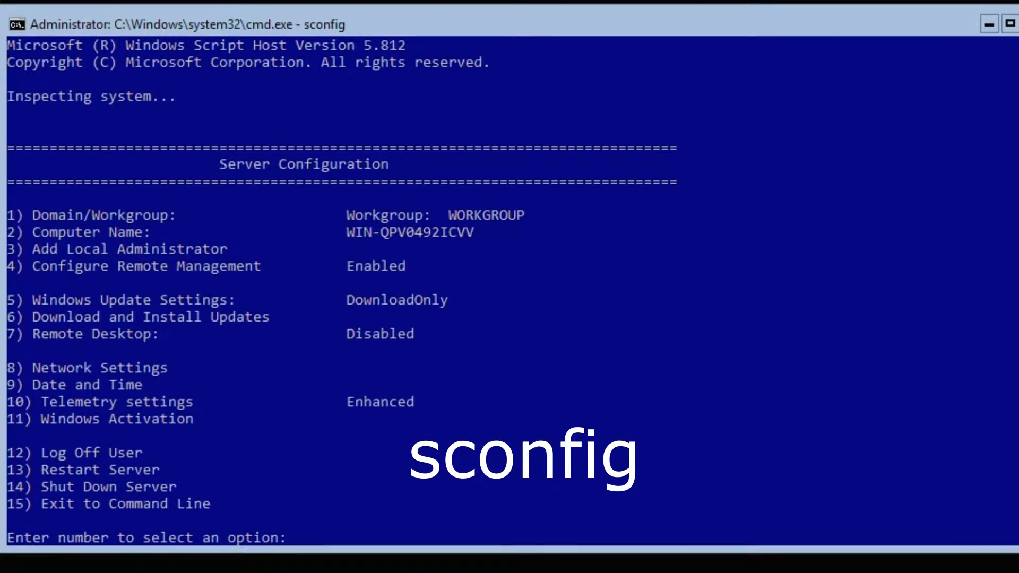
Step: Begin joining domain lab.local via sconfig option 1, entering LAB\Administrator credentials
text(1)
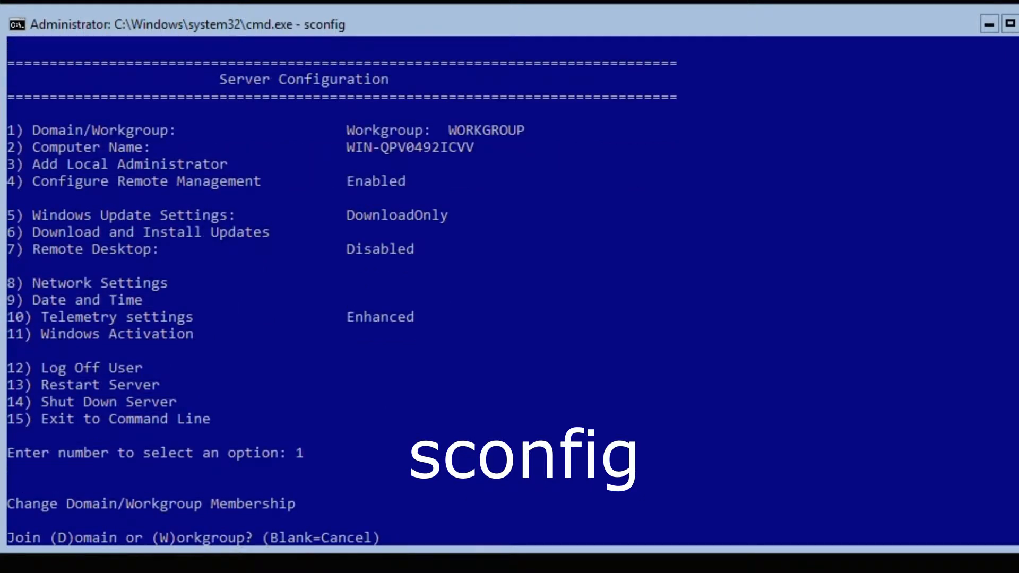
text(D)
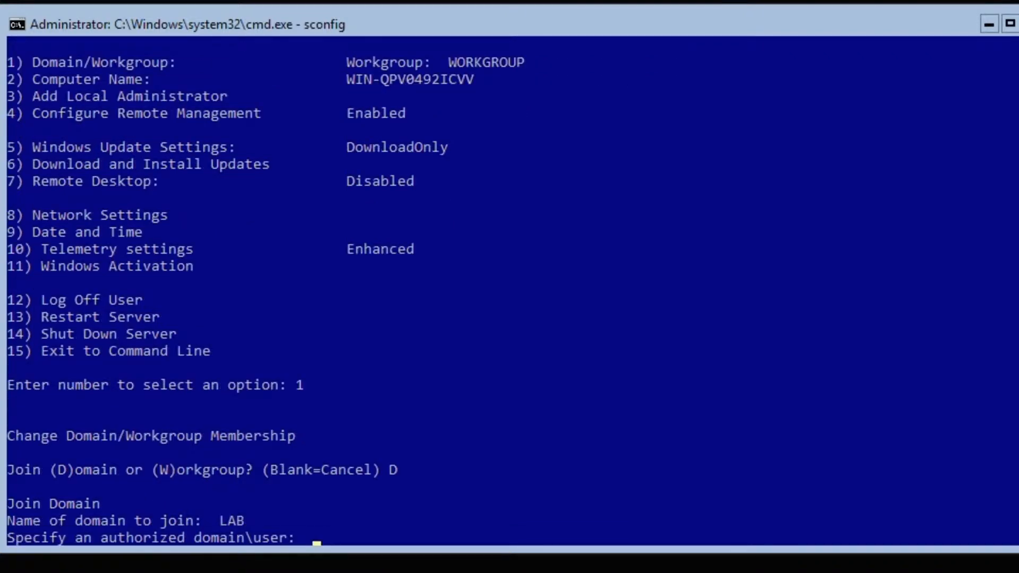
text(LAB\)
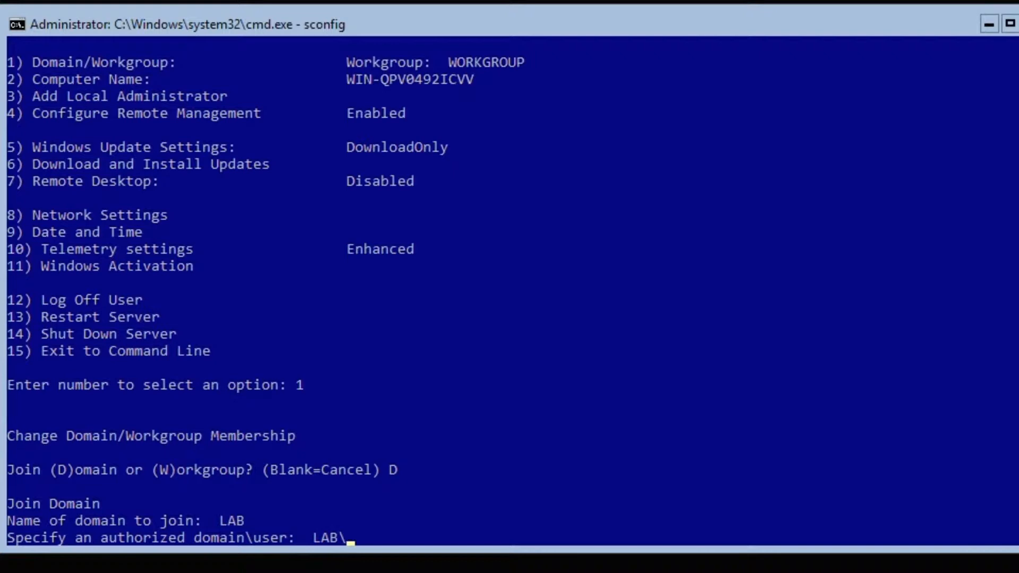
text(Administra)
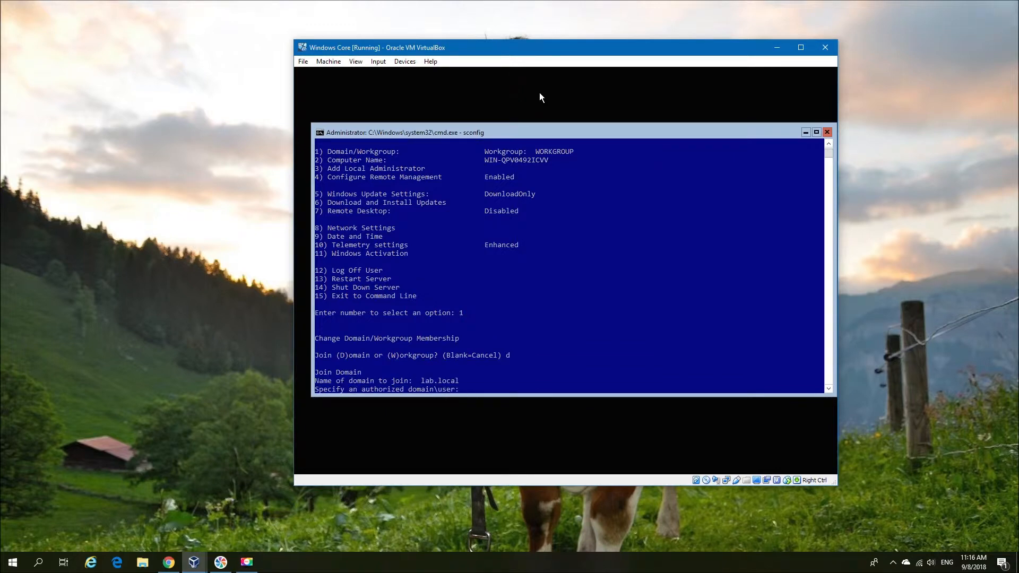
Step: Authorize the domain join as lab\administrator and agree to rename the computer
text(lab\administrat)
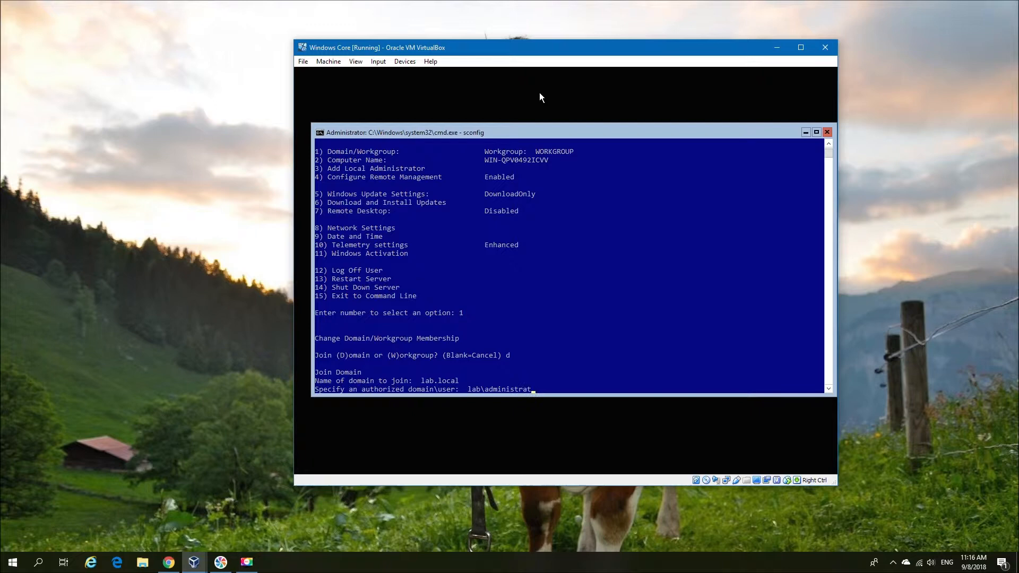
key(Return)
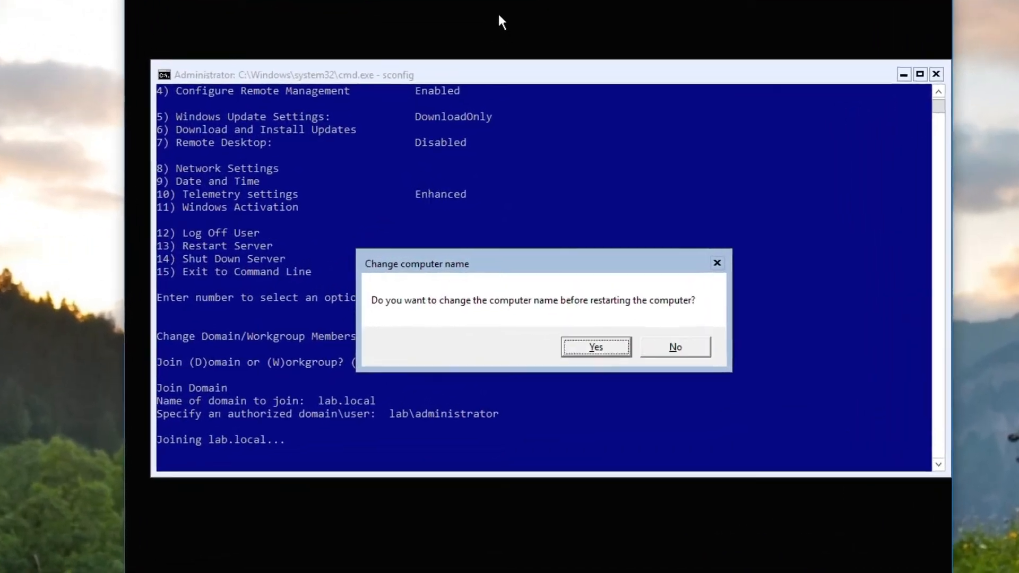
click(595, 346)
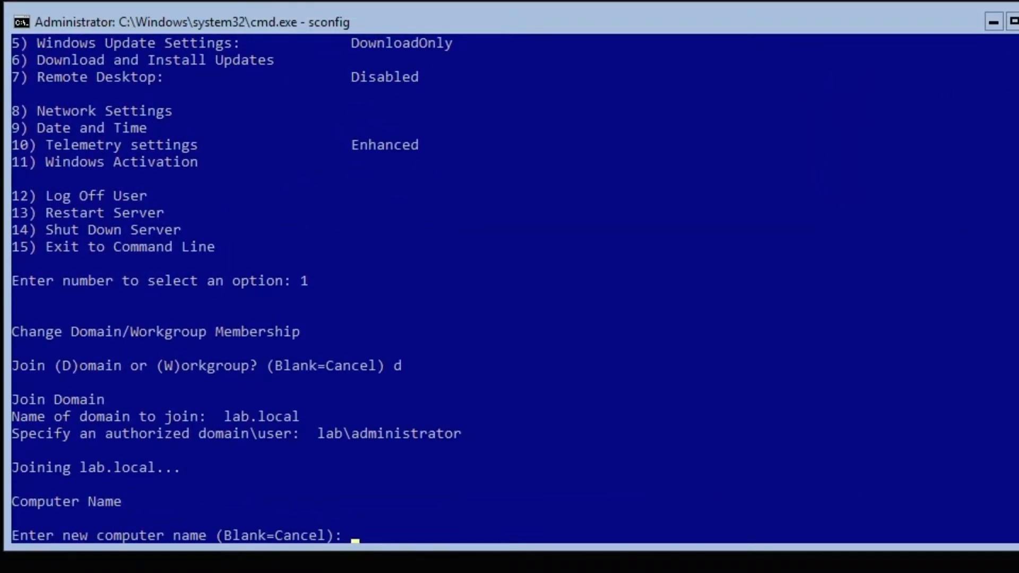
Step: Rename the computer to Win-Core and re-enter lab\administrator for the restart
text(Win-Core)
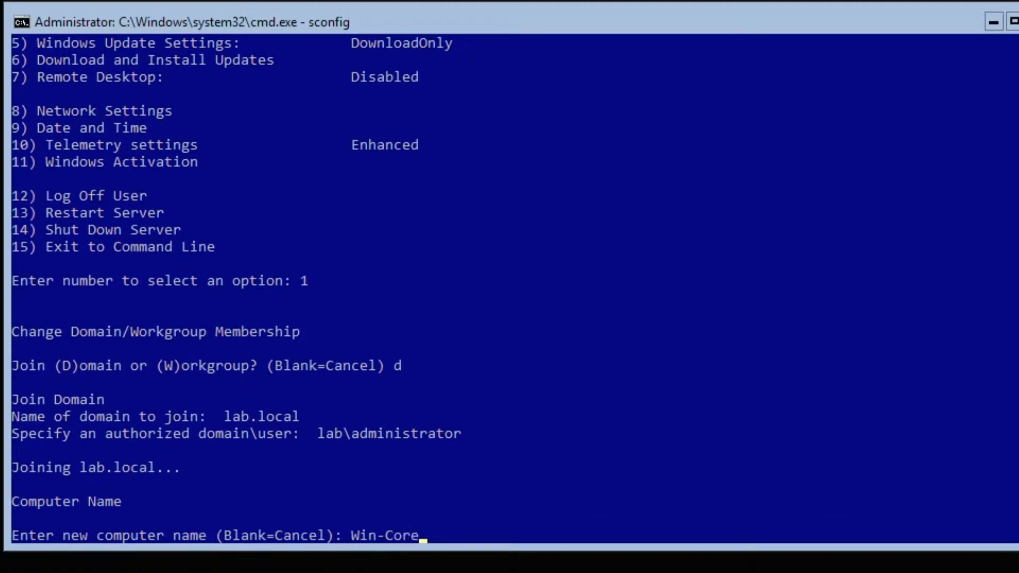
key(Return)
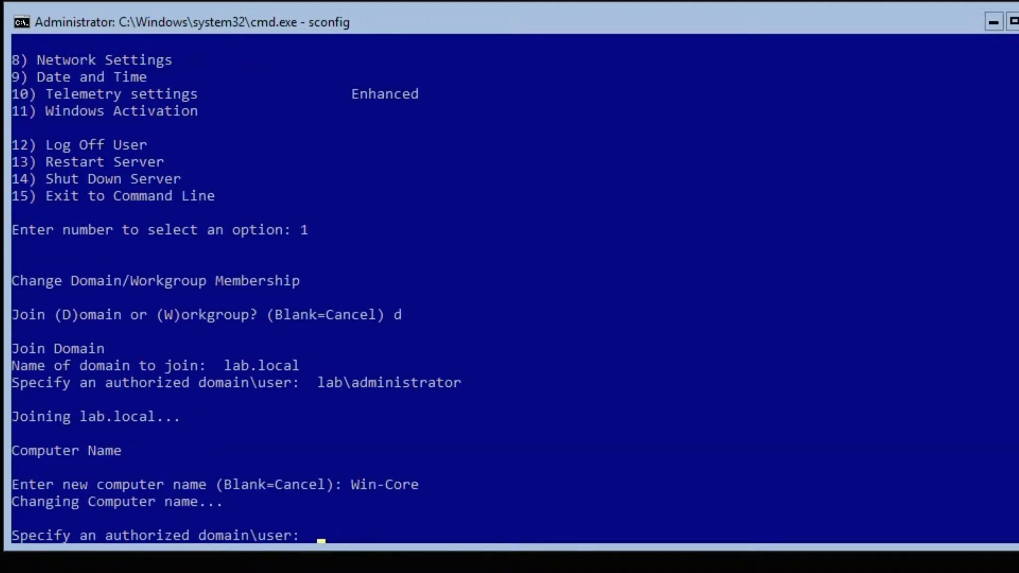
text(lab\adminis)
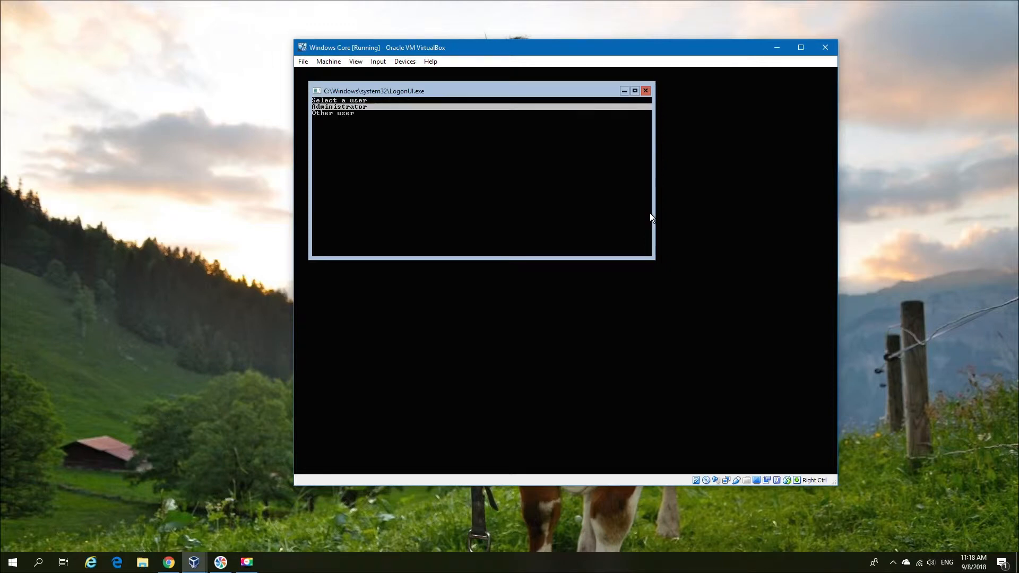
Step: Sign in as lab\administrator and run sconfig to verify domain lab.local and name WIN-CORE
click(332, 112)
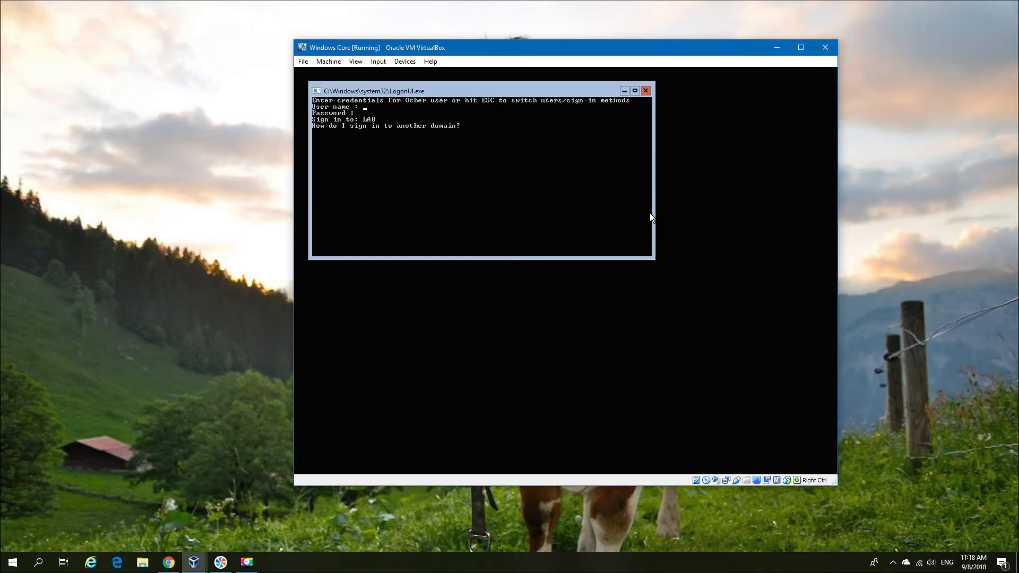
text(Administrator)
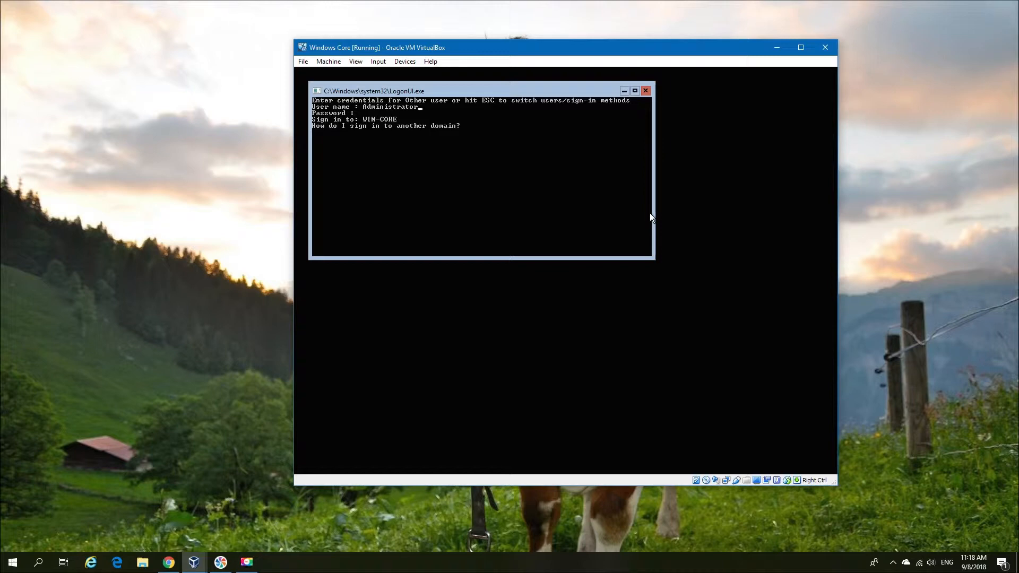
text(lab\)
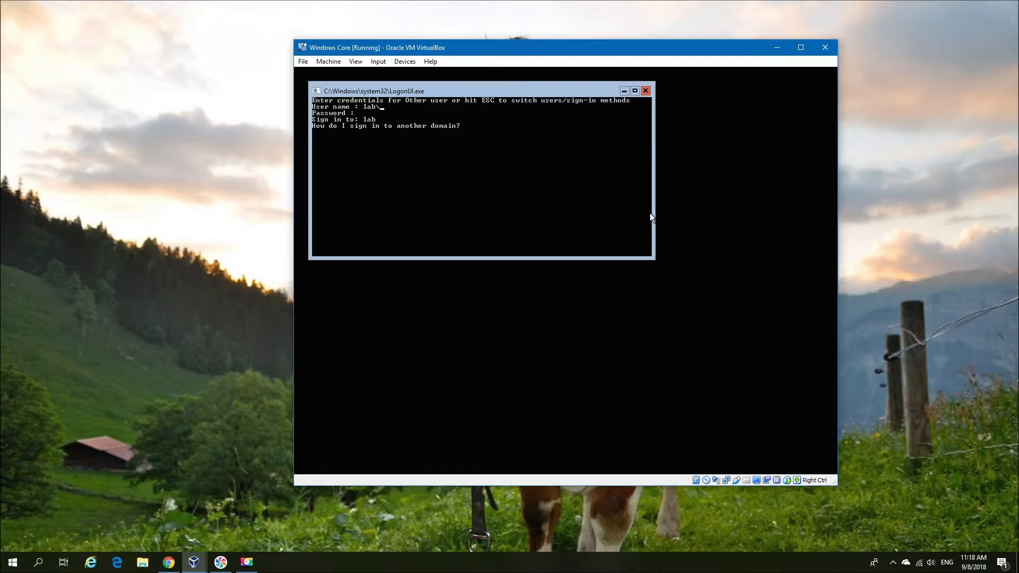
text(administrator)
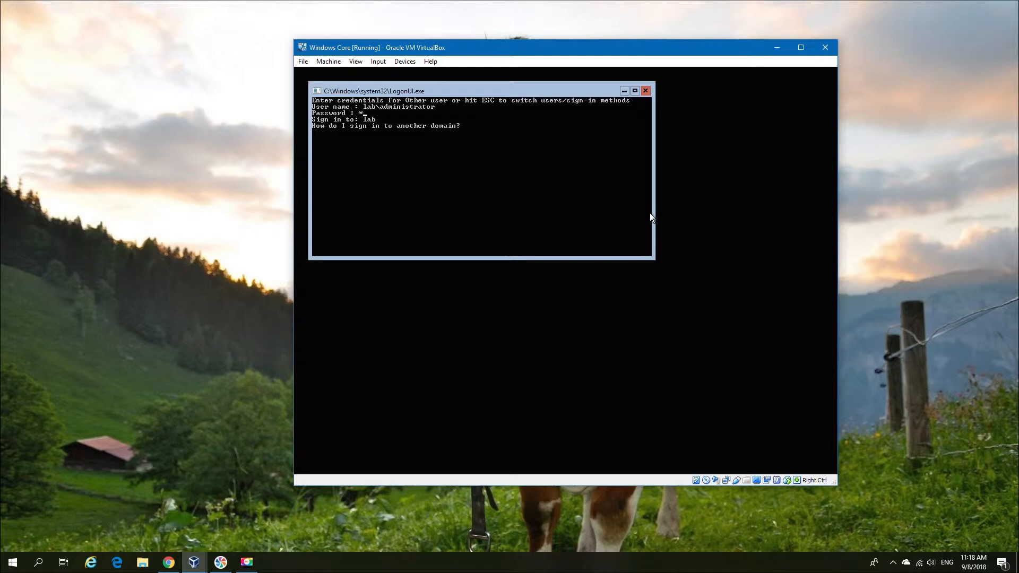
key(Return)
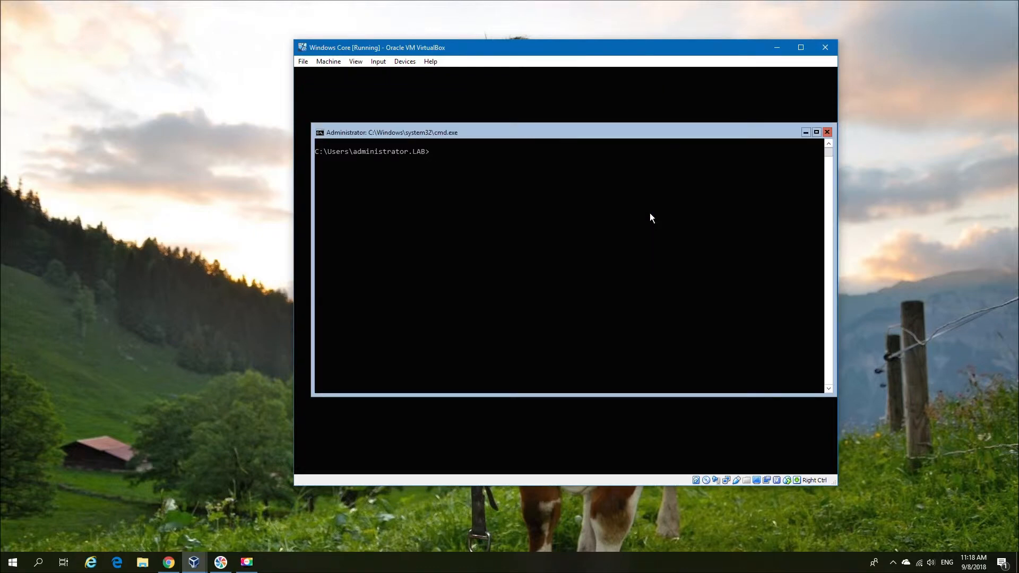
text(s)
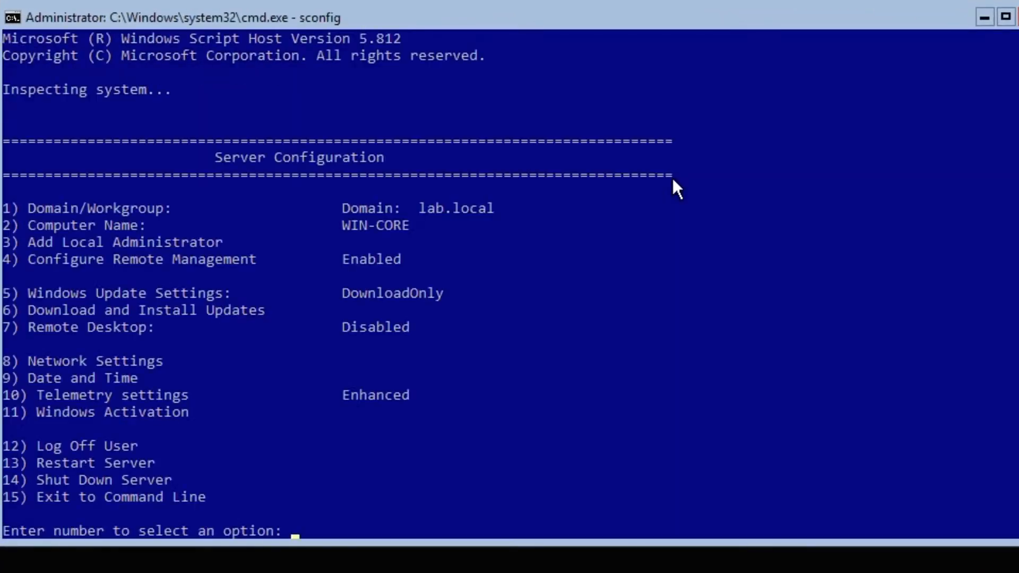
mouse_move(193, 272)
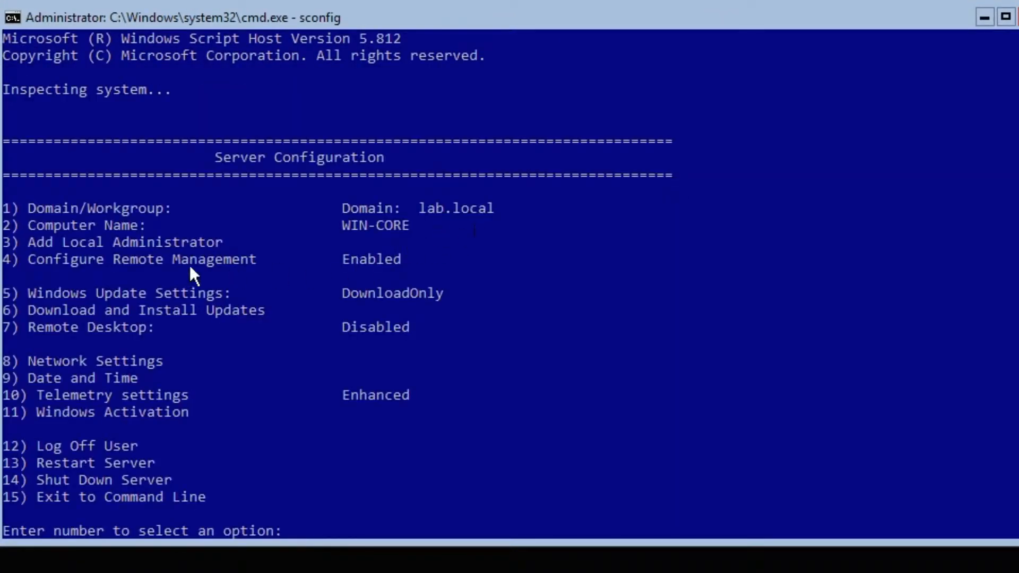
mouse_move(247, 344)
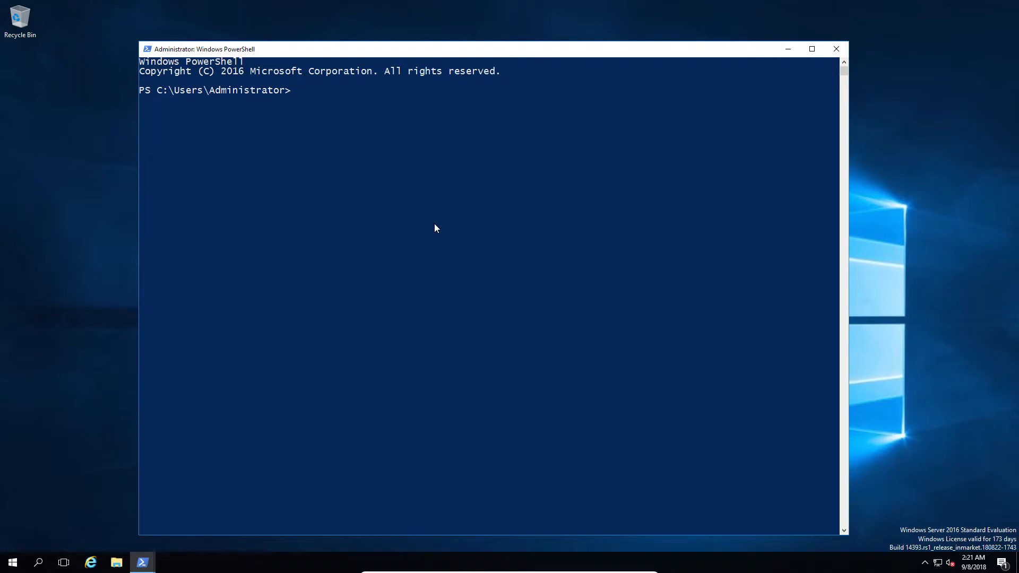
Step: Start a remote session with Enter-PSSession -ComputerName win-core
text(enter-ps)
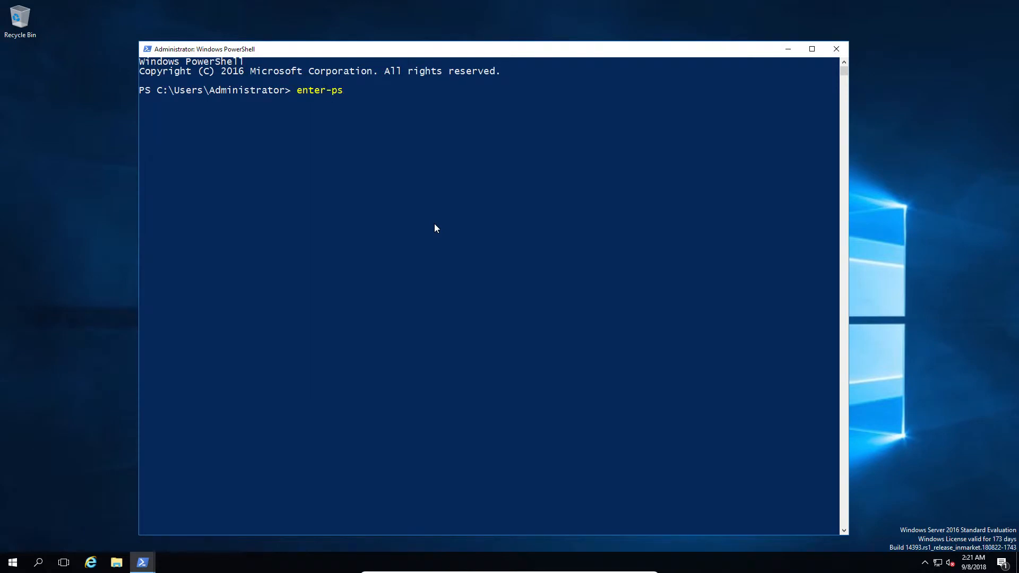
text(Enter-PSSession -c)
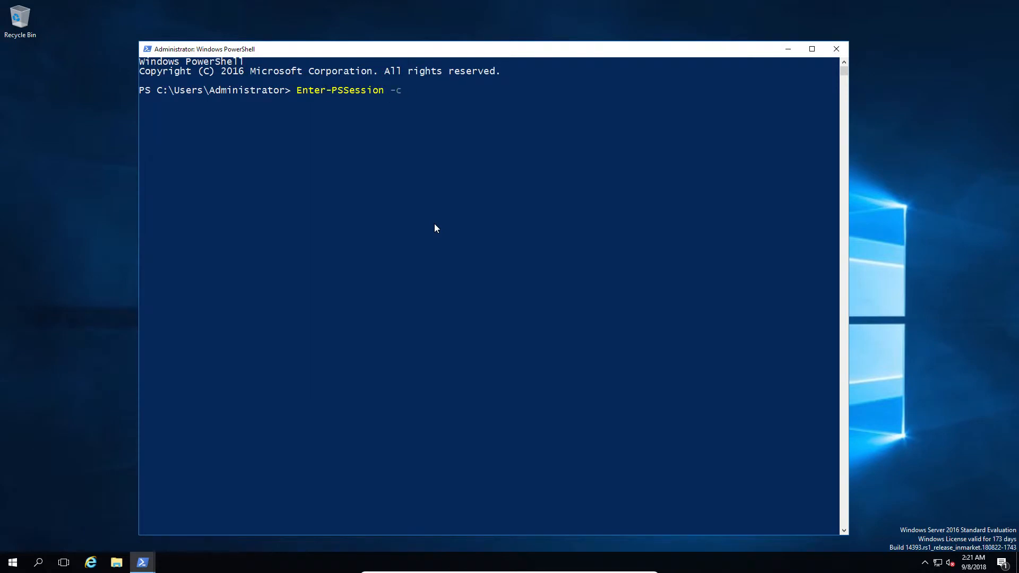
text(omputerName win)
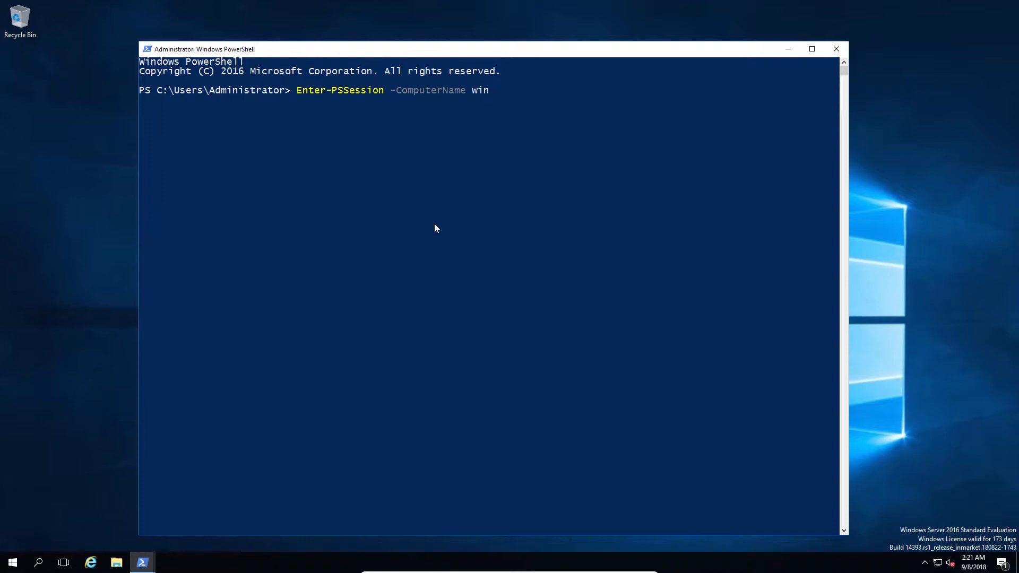
text(-core)
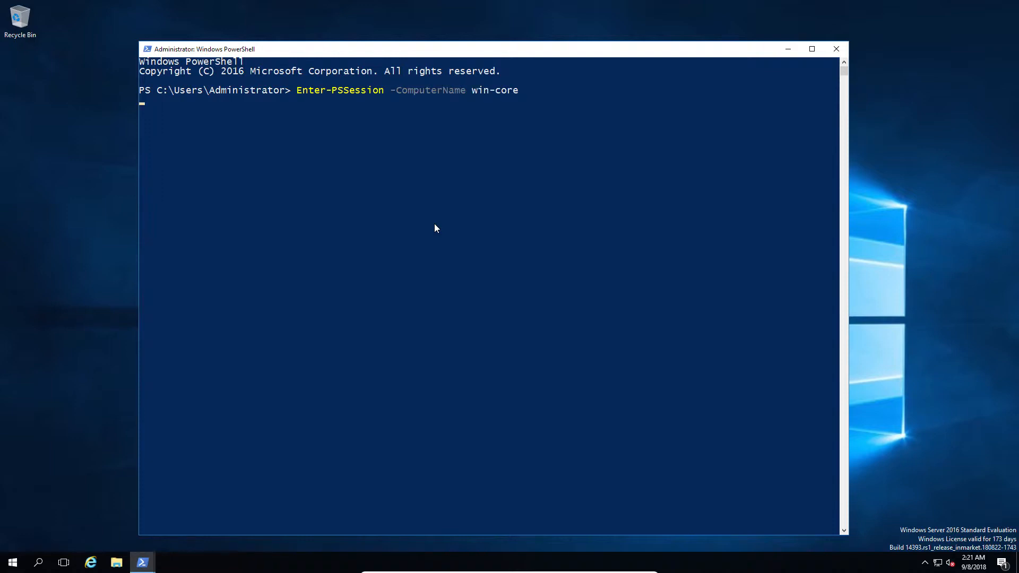
key(Return)
text(cd)
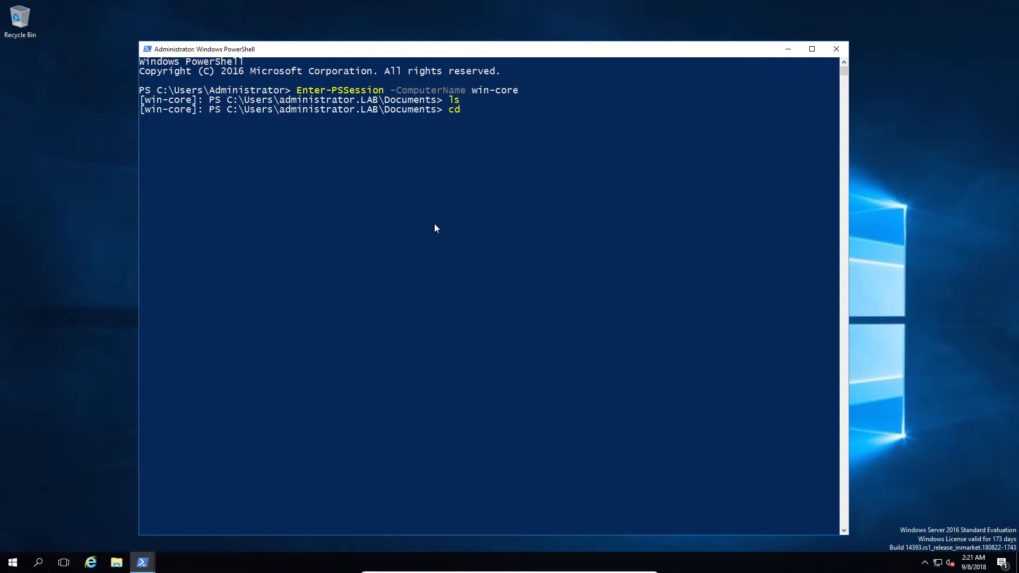
Step: At the C: root list contents, move into the new Temp folder and begin New-Item readme.txt
key(Return)
text(l)
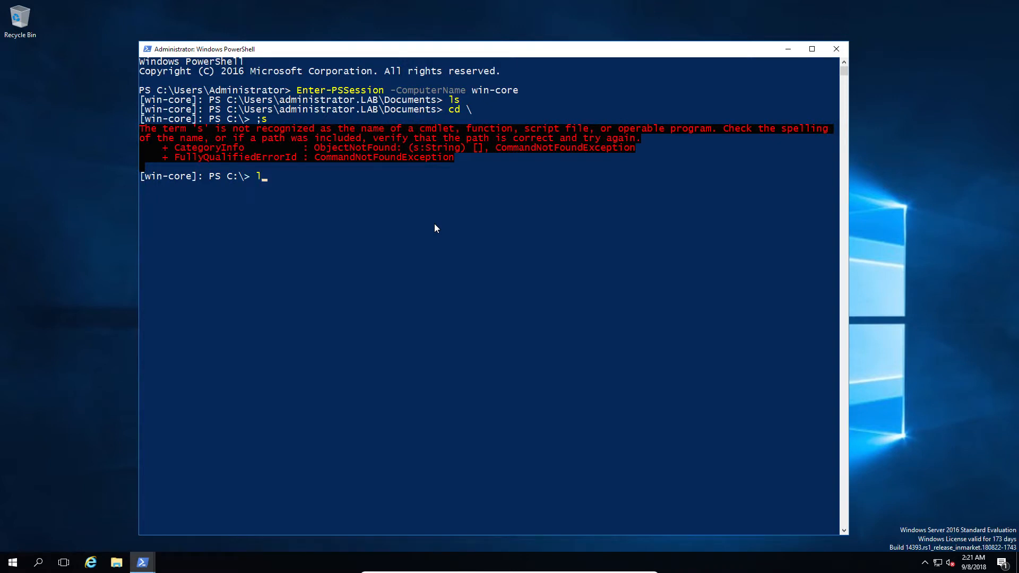
key(Return)
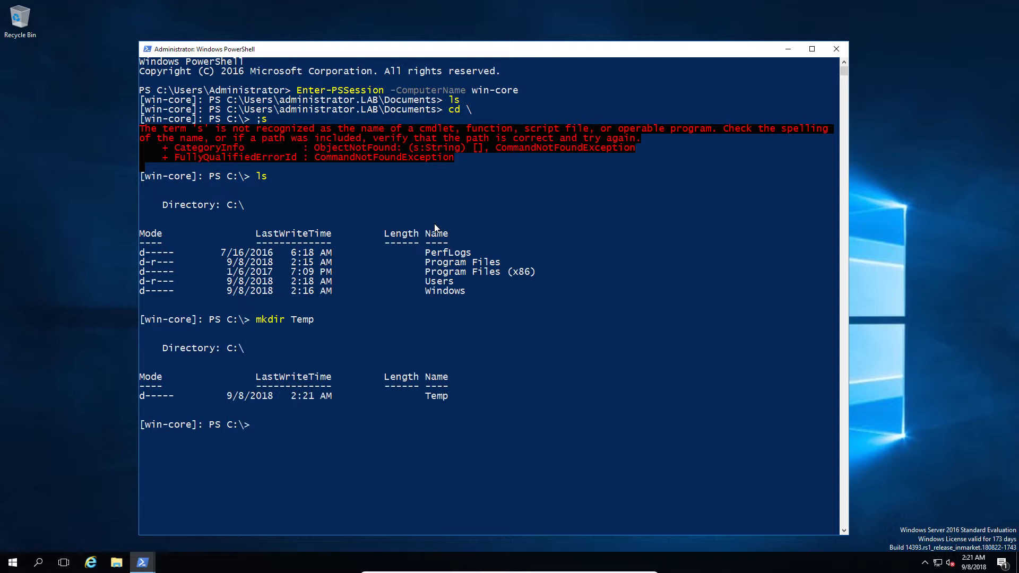
text(cd temp)
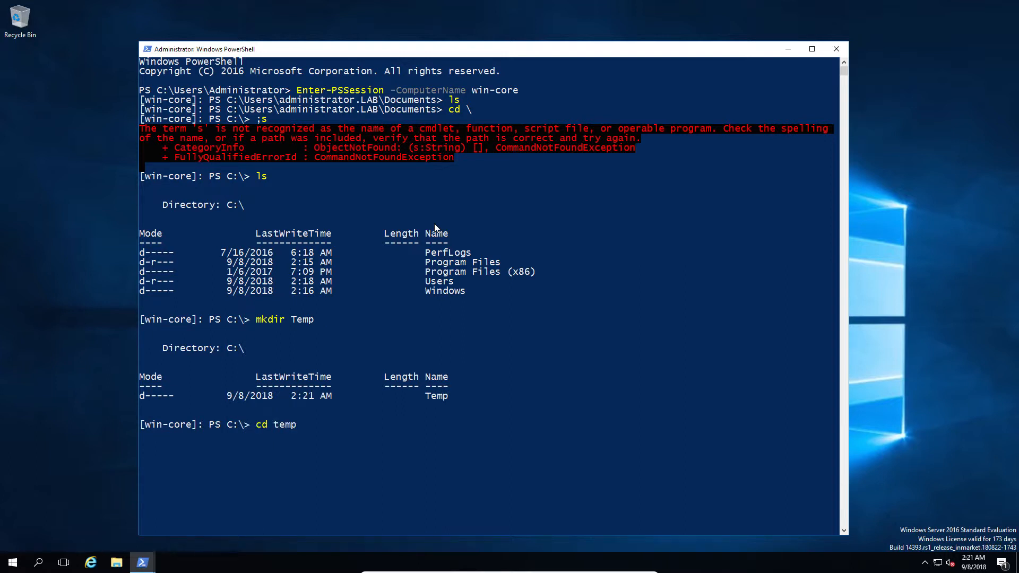
key(Return)
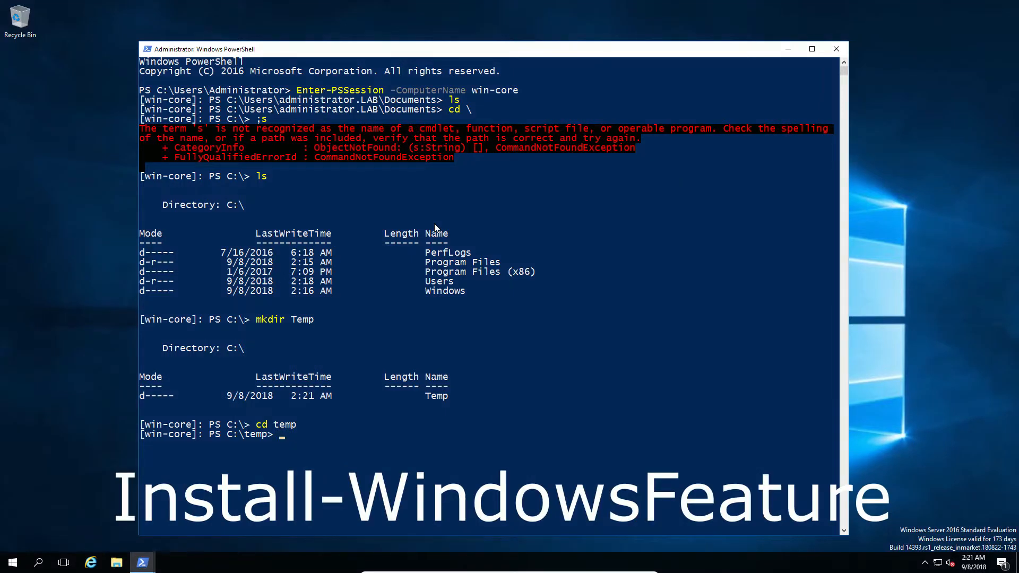
text(new-item)
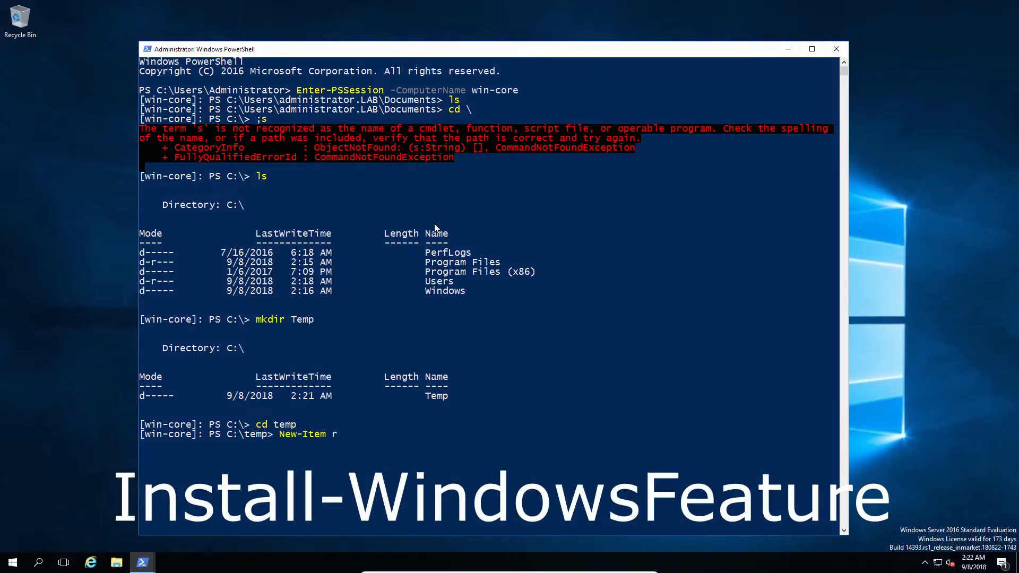
text(eadme.t)
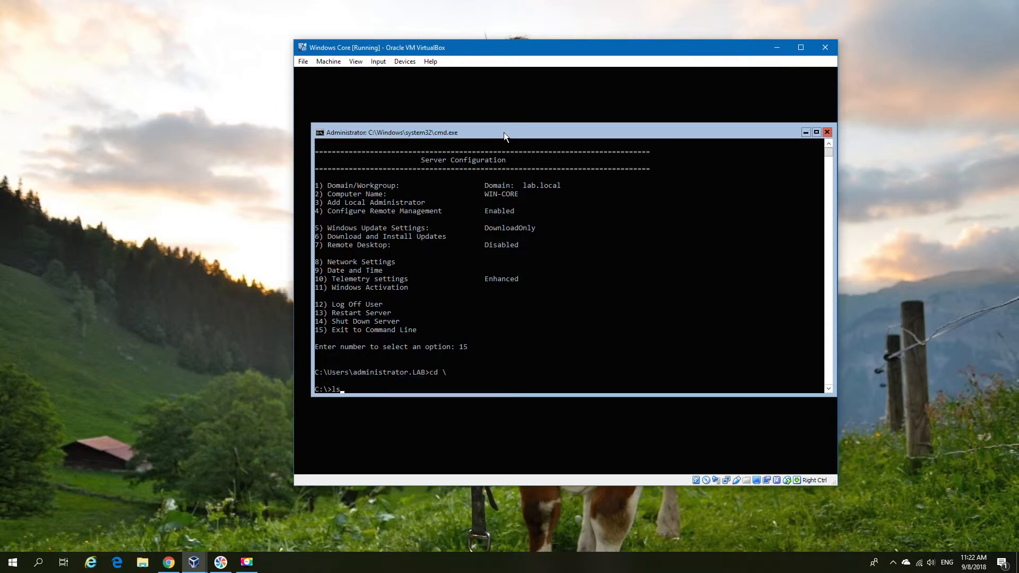
Step: Launch PowerShell on the core server's console
text(powers)
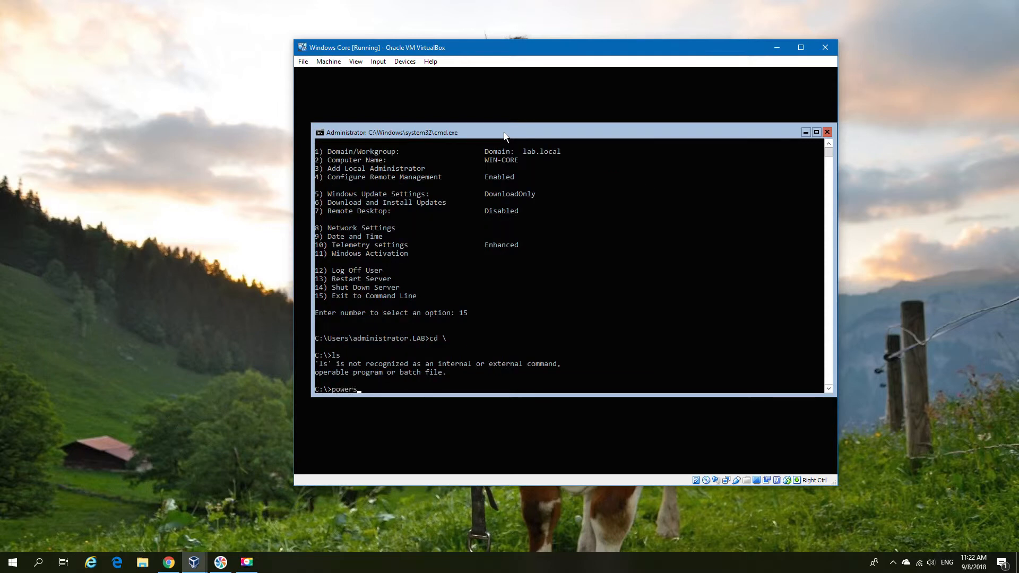
key(Return)
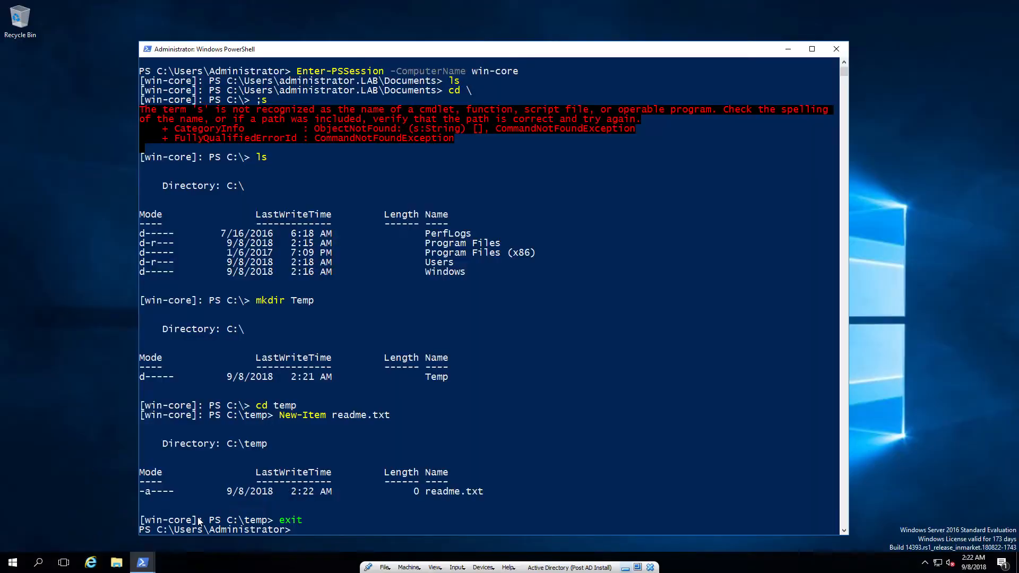
Step: Reconnect the remote session with Enter-PSSession -ComputerName win-core
text(;s)
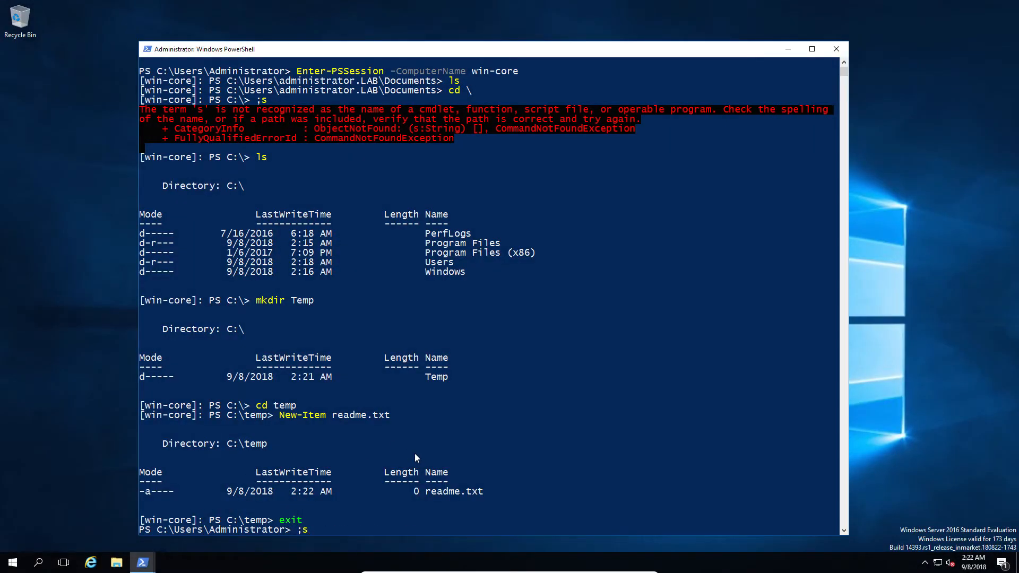
text(Enter-PSSession -ComputerName win-core)
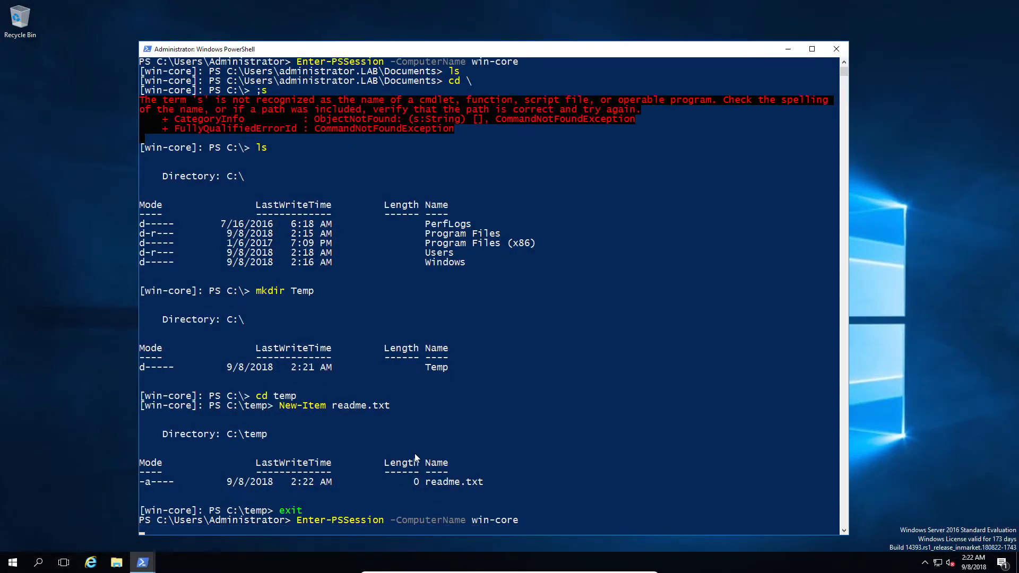
key(Return)
text(cd \temp)
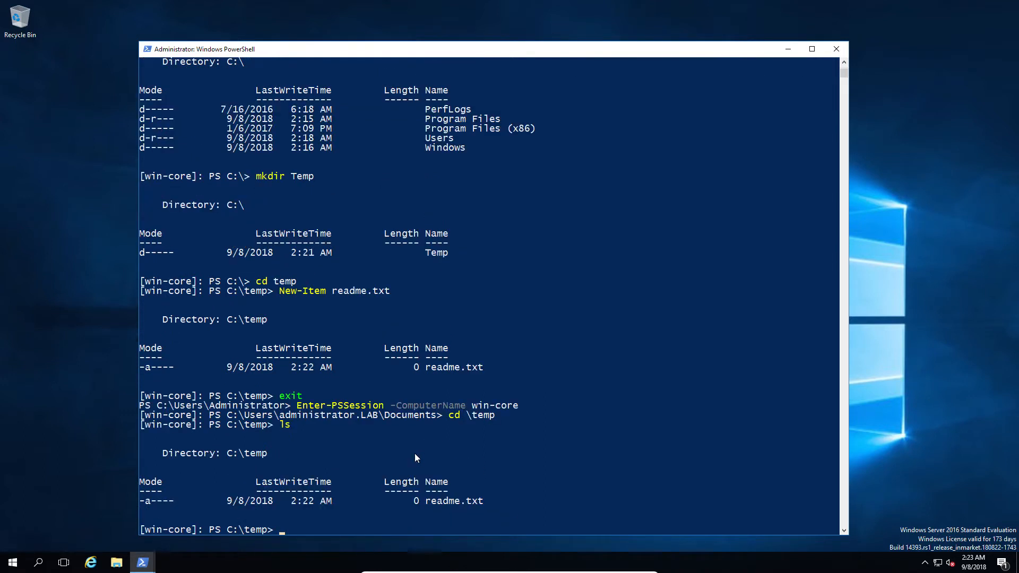
Step: Create an empty readme2.txt in C:\temp with New-Item
text(new-tim)
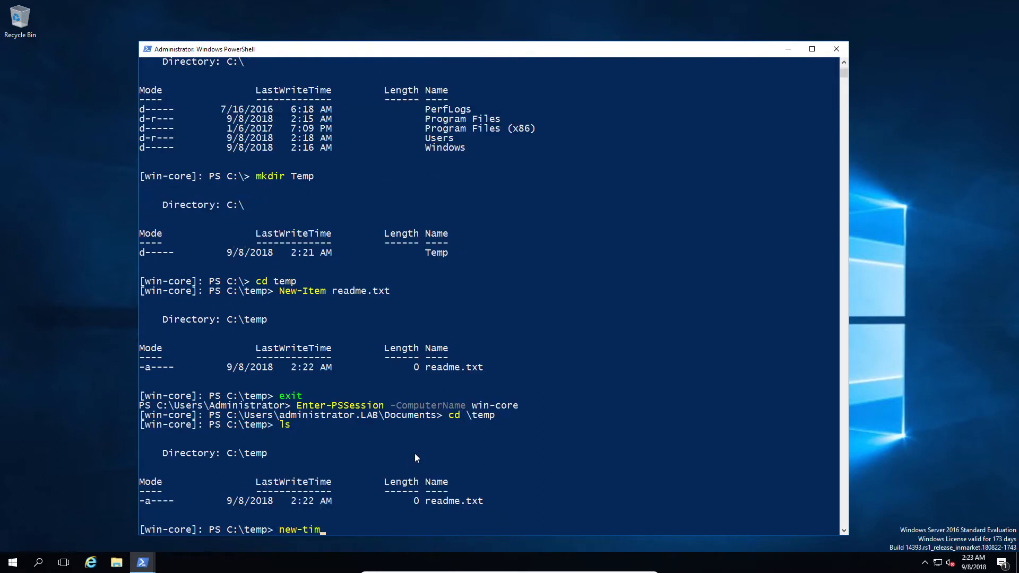
key(Tab)
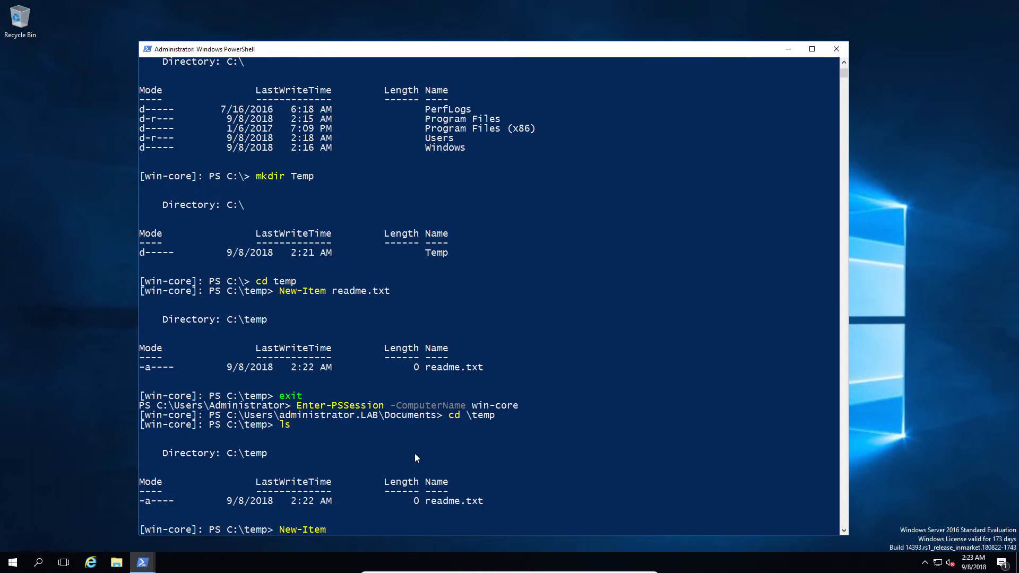
text(readme2.txt)
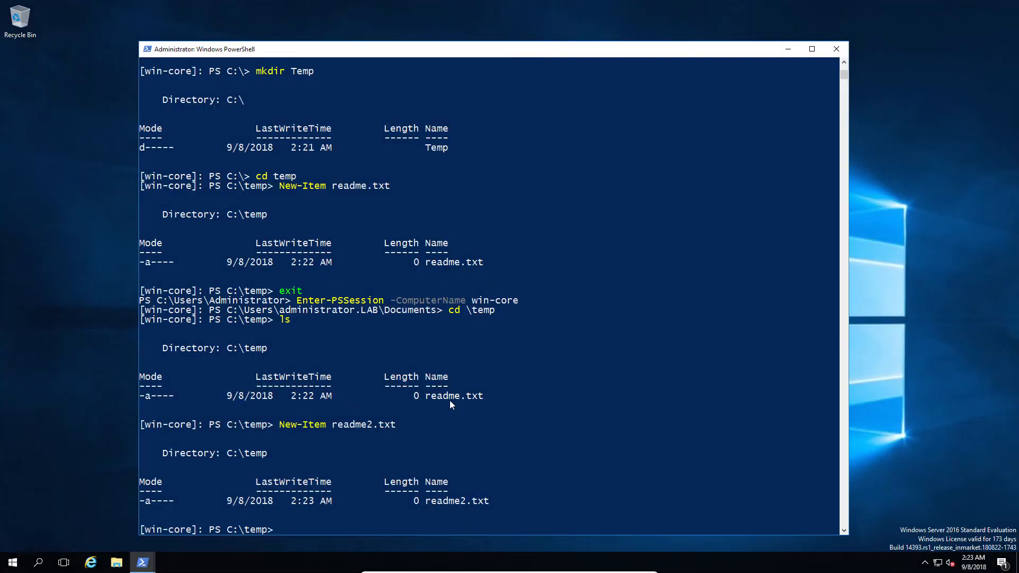
Step: List all services on win-core with get-service
text(get-ser)
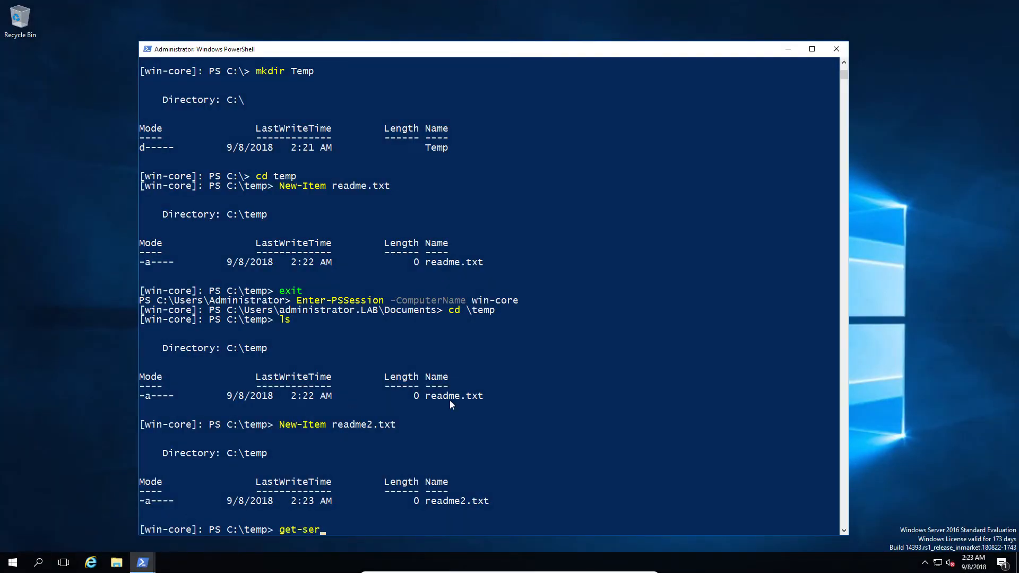
key(Return)
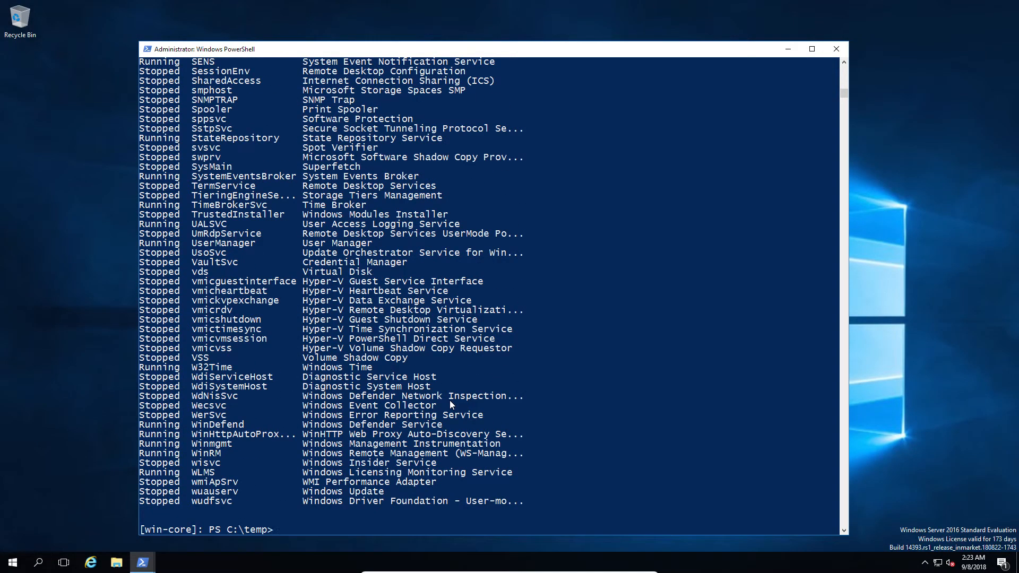
Step: List services sorted by name with get-service | sort name, correcting the 'sore' typo
text(get-service | sore)
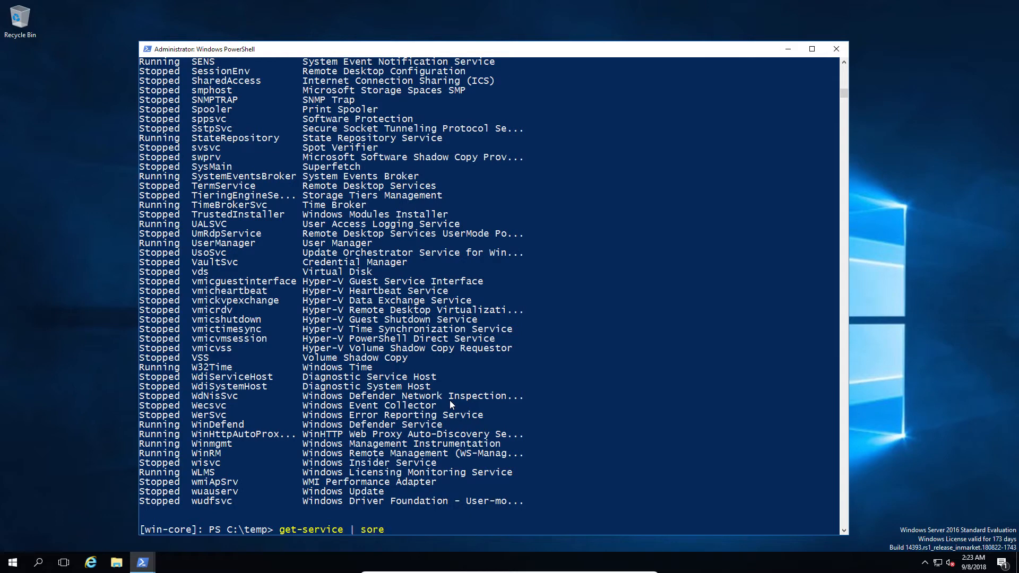
key(Return)
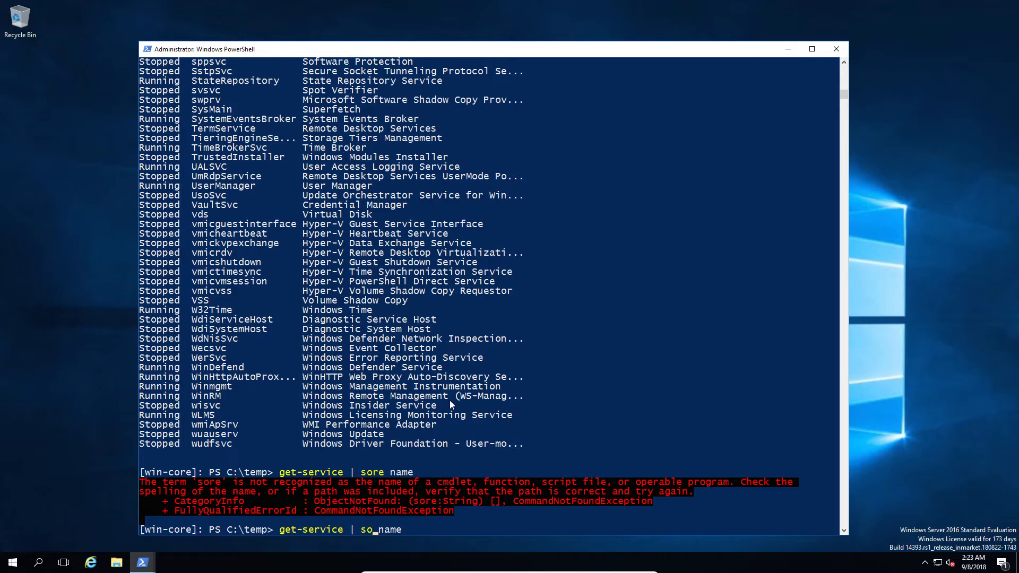
text(rt)
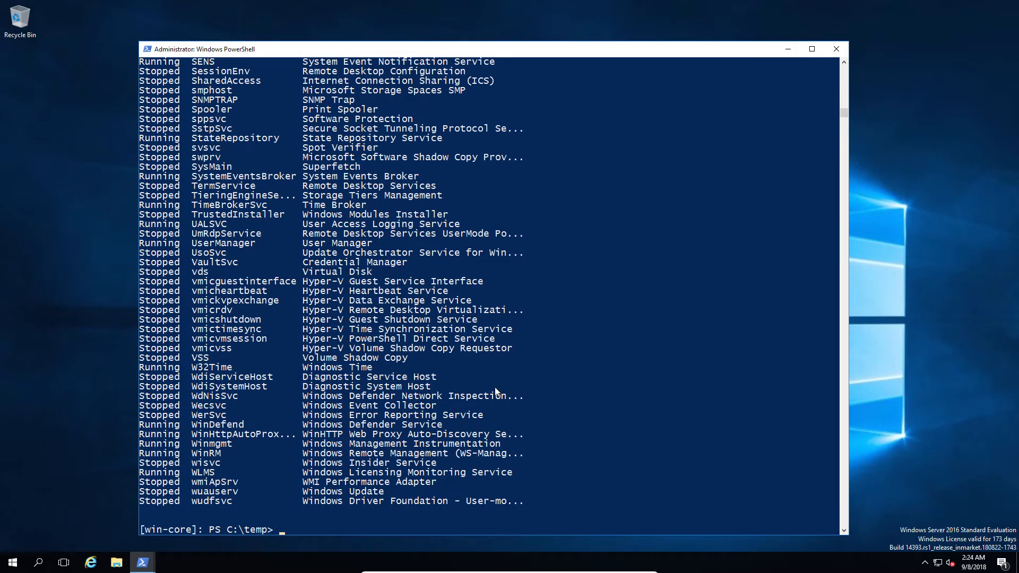
key(Return)
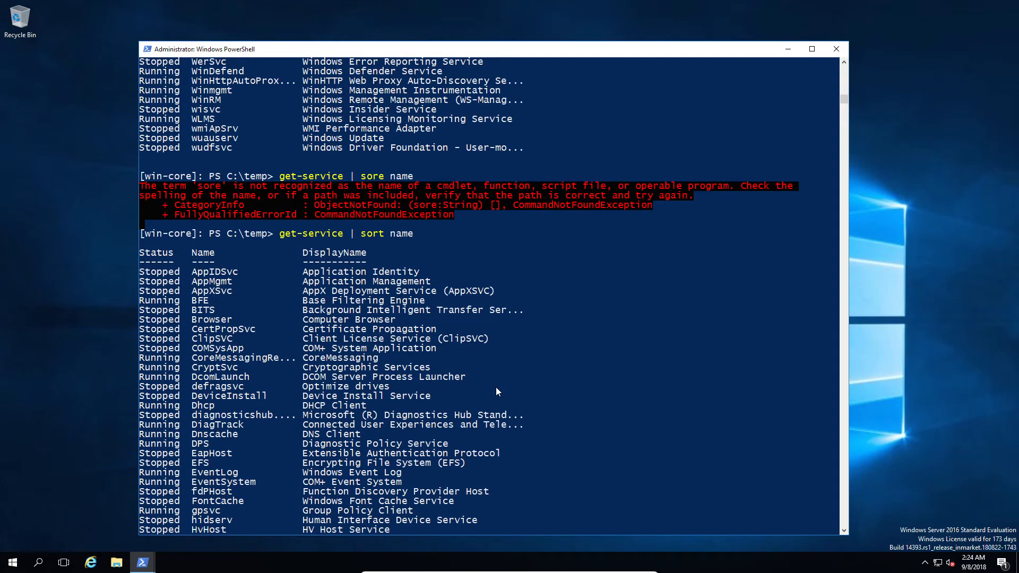
scroll(down, 3)
text(get-service | sort)
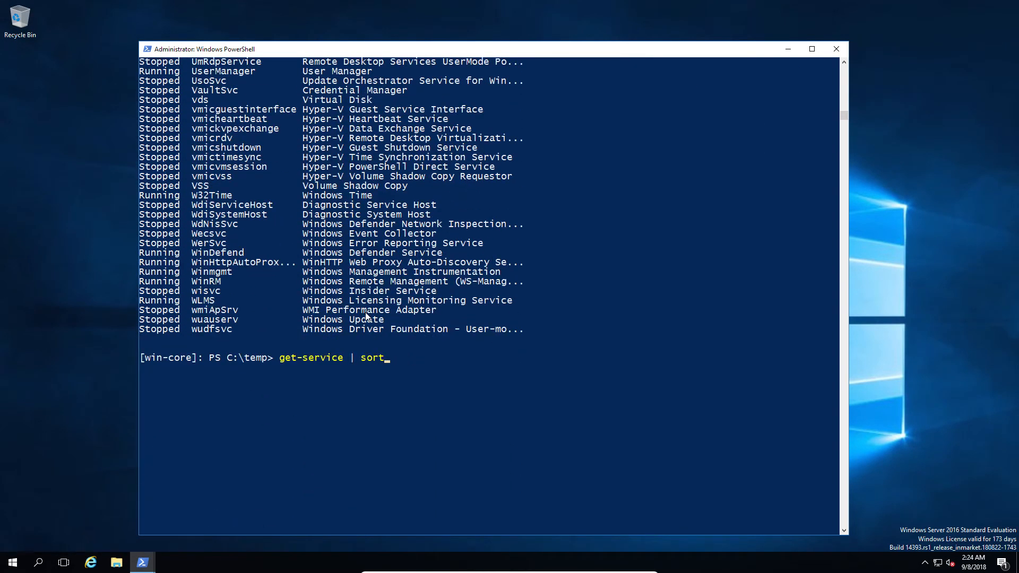
Step: Filter to running services with get-service | where {$_.status -eq "running"}
text(where)
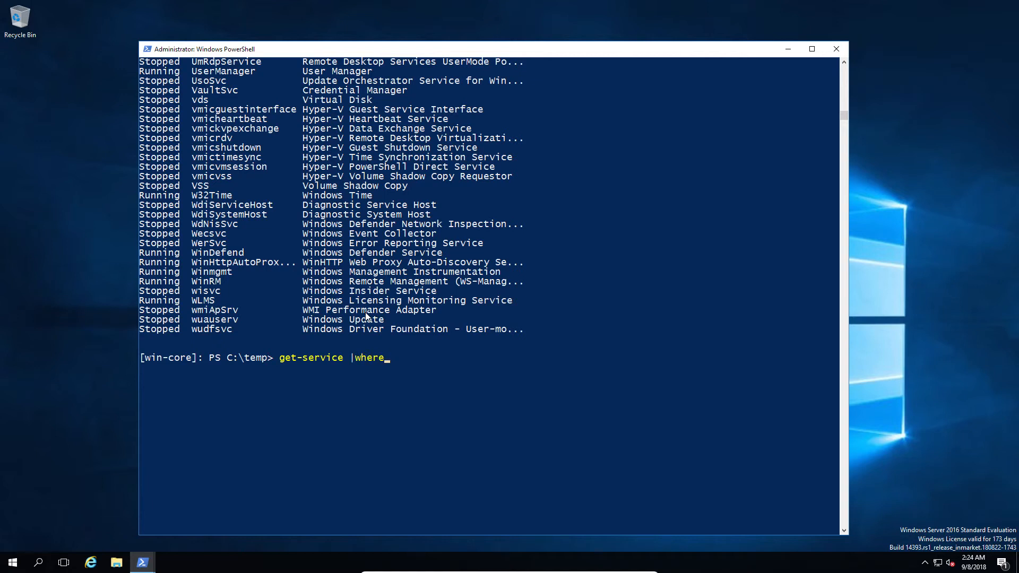
text({$)
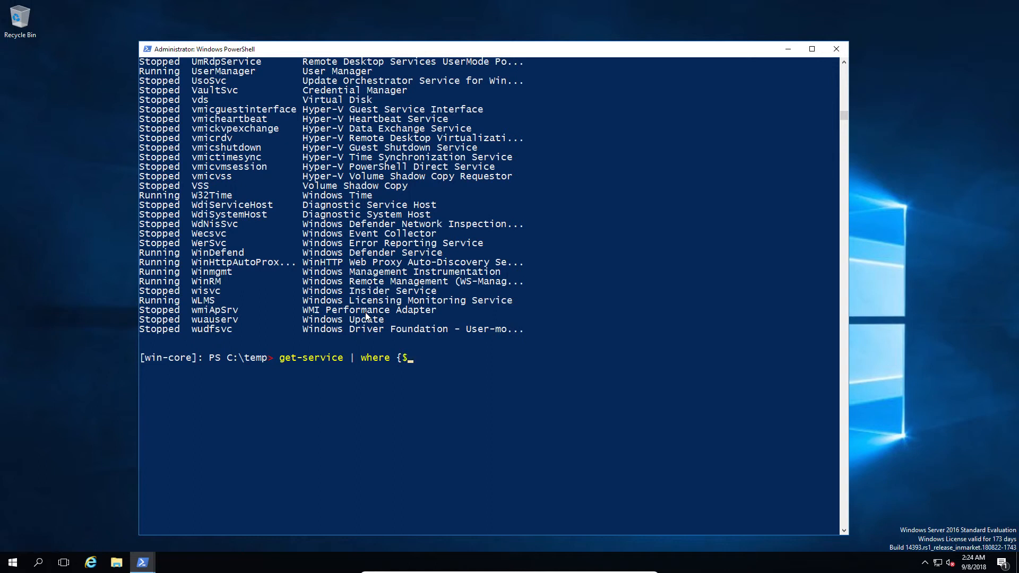
text(.status -)
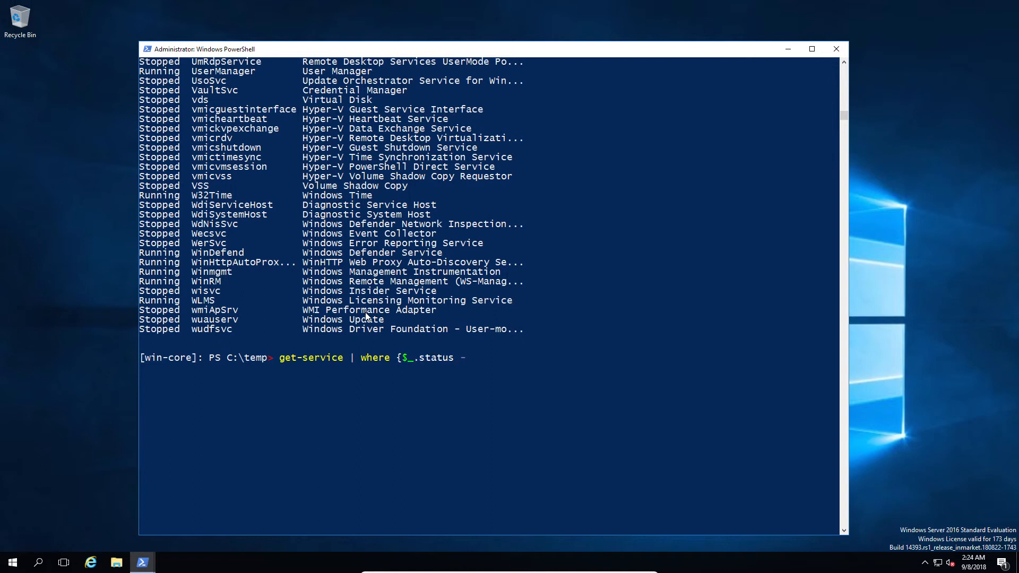
text(eq "running)
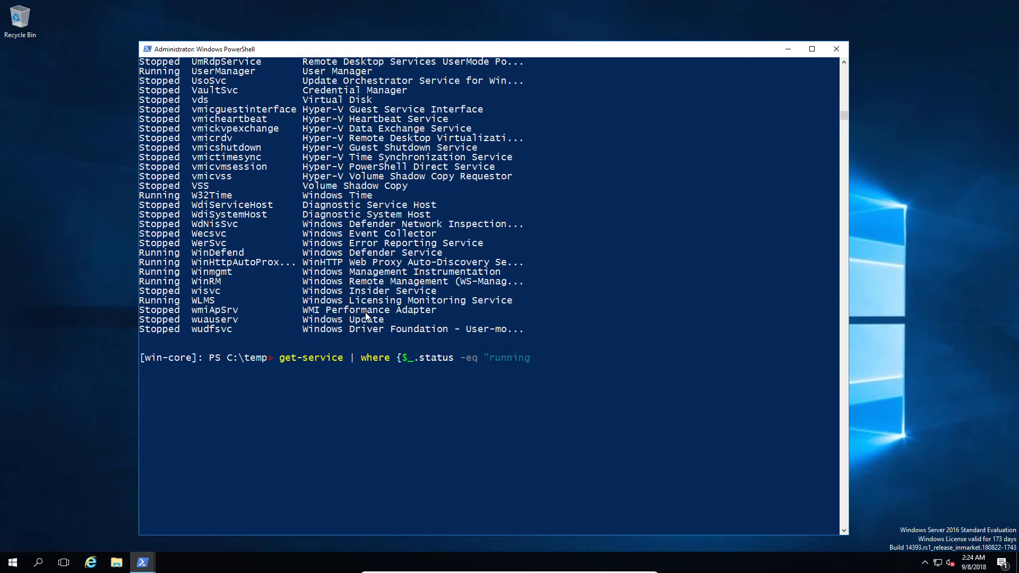
key(Return)
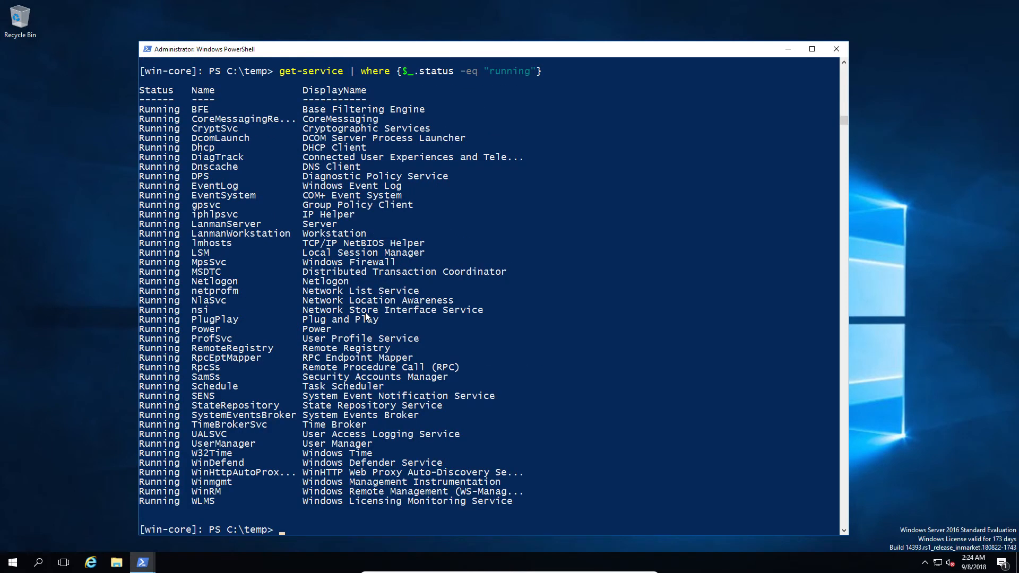